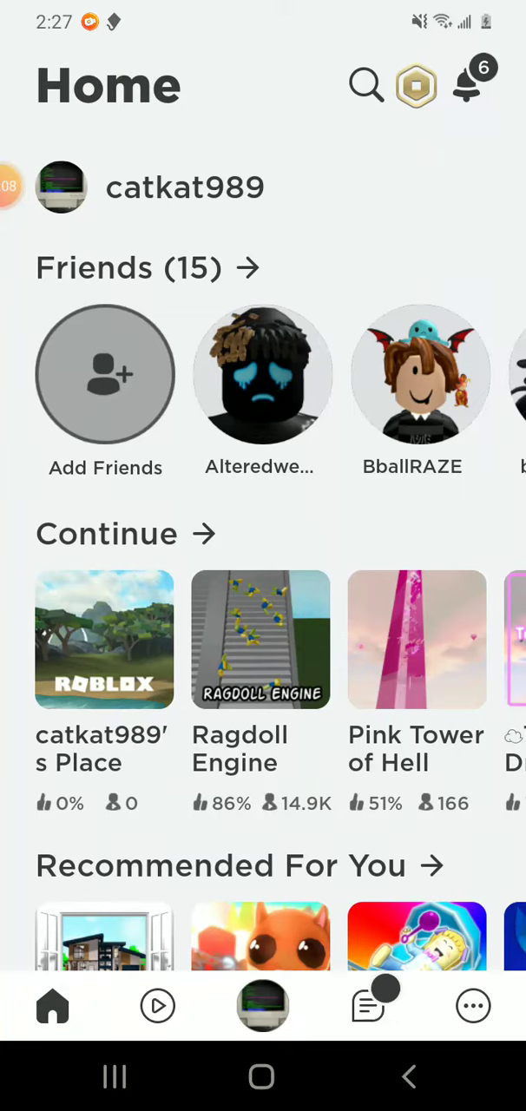
- Launch your own starter place from its Continue tile via the green Play button
click(104, 640)
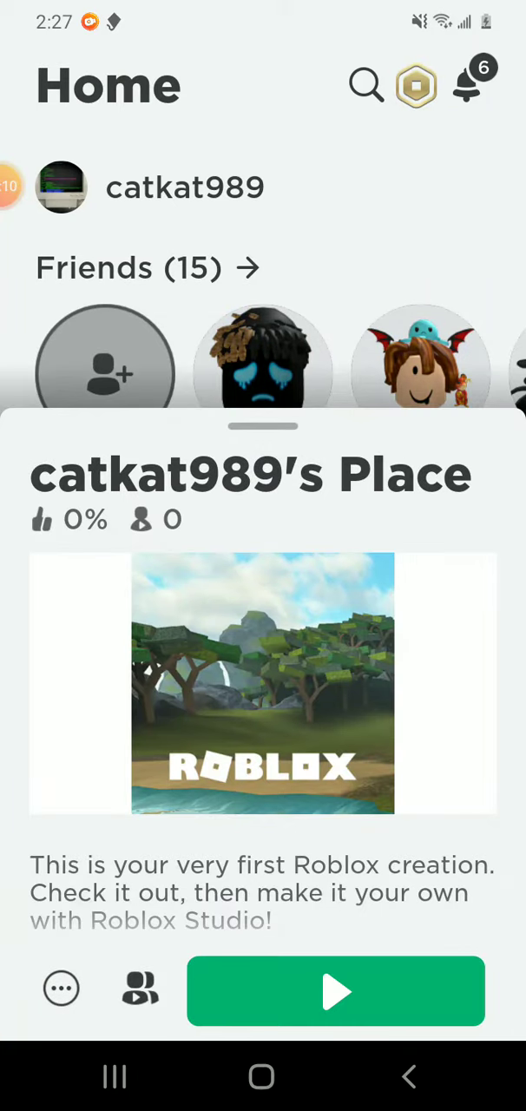
click(336, 991)
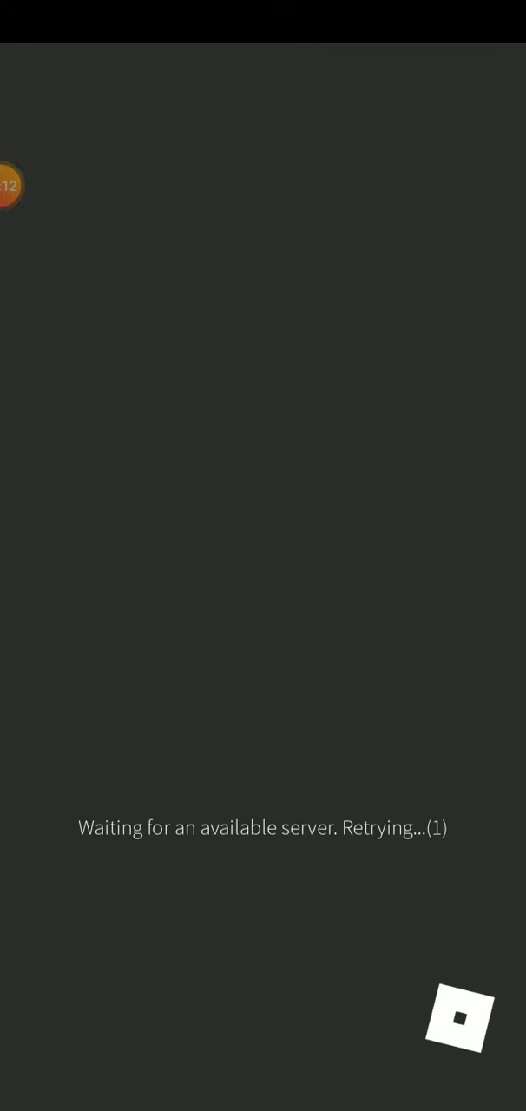